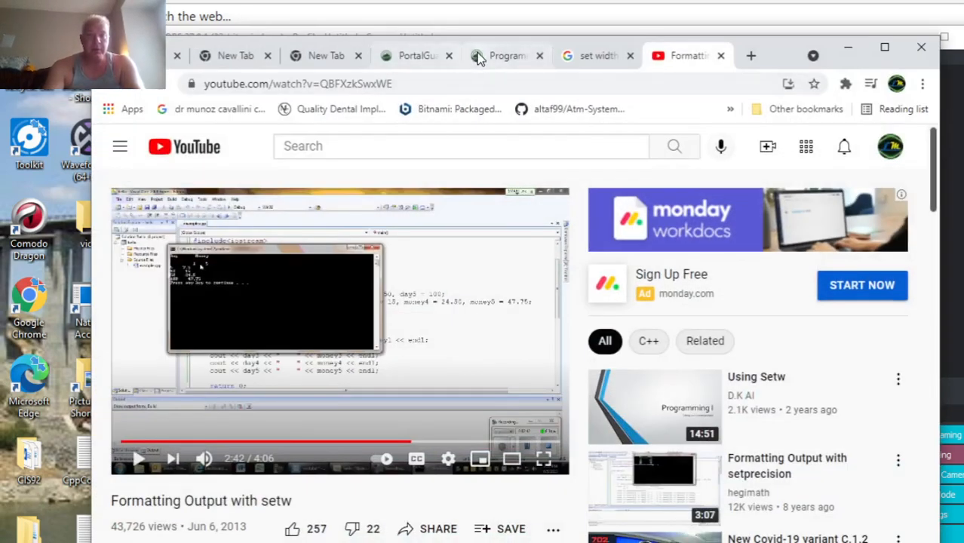
- Review the Programming Assignment 1 requirements, planet conversion factors and sample output in Canvas
{"action": "left_click", "coordinate": [505, 55]}
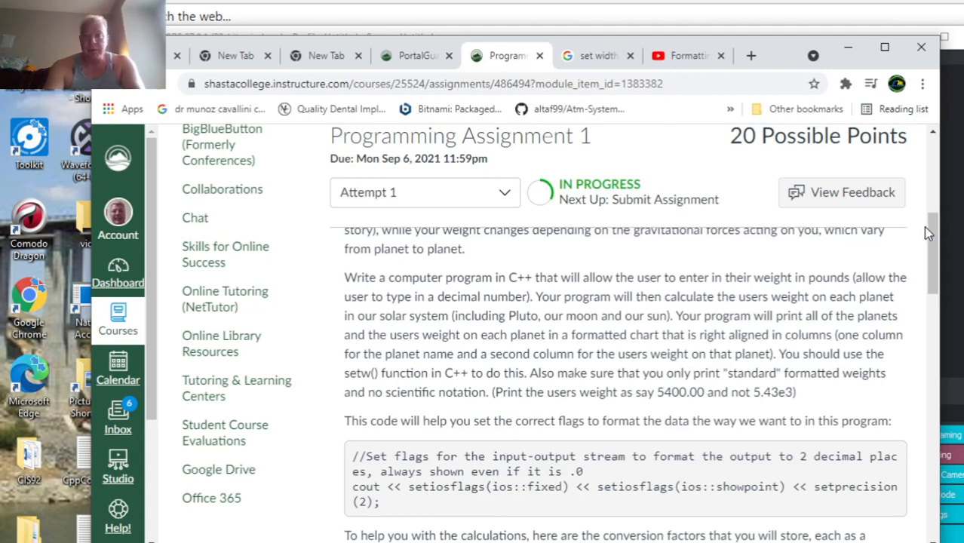
{"action": "scroll", "scroll_direction": "down", "scroll_amount": 3}
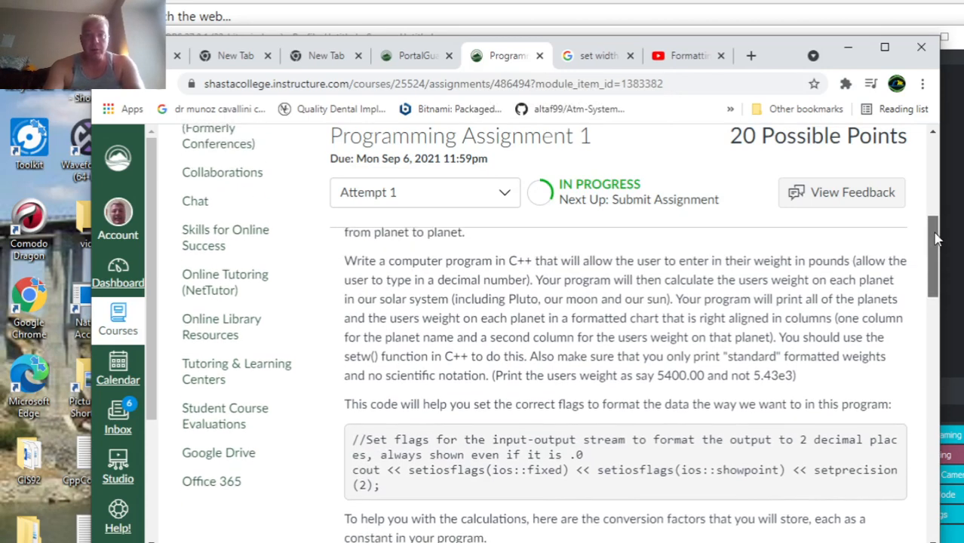
{"action": "scroll", "scroll_direction": "down", "scroll_amount": 3}
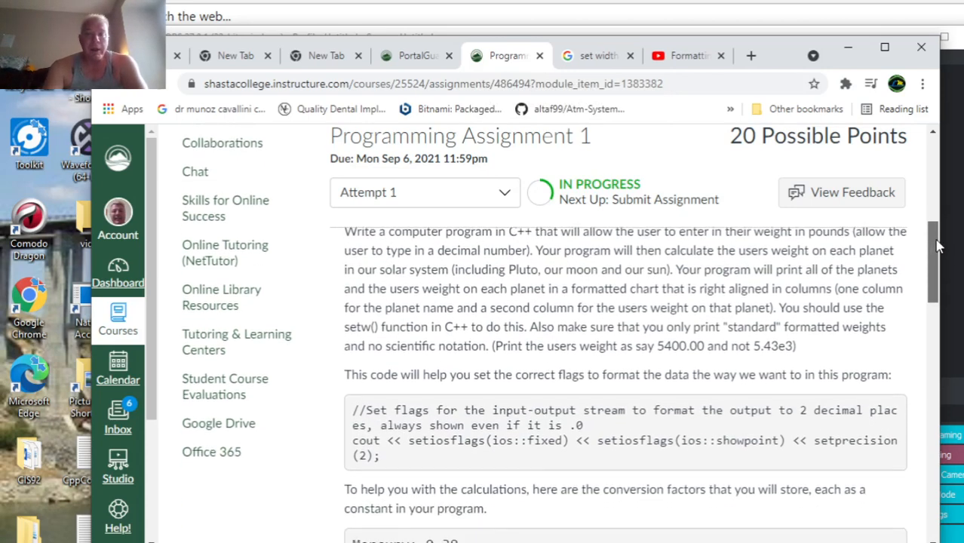
{"action": "scroll", "scroll_direction": "down", "scroll_amount": 3}
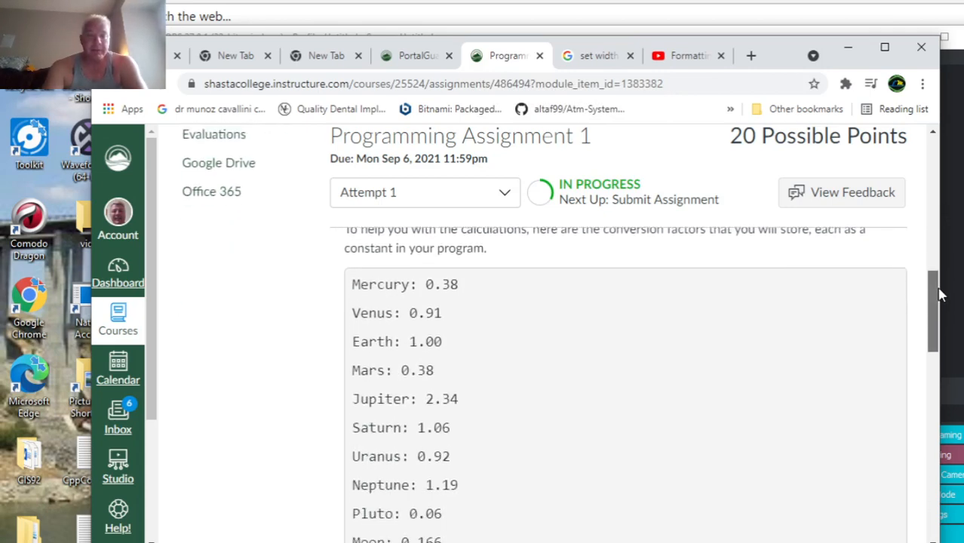
{"action": "scroll", "scroll_direction": "down", "scroll_amount": 3}
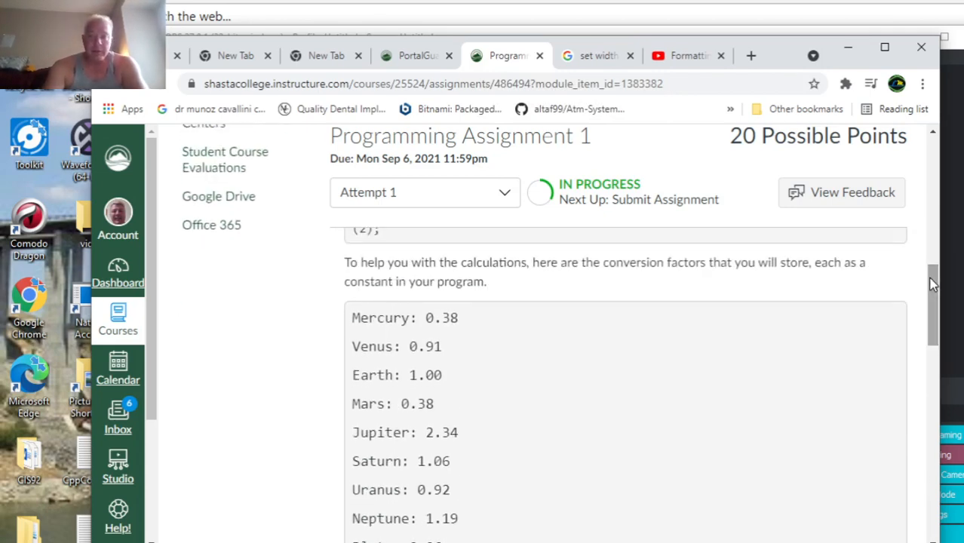
{"action": "scroll", "scroll_direction": "down", "scroll_amount": 3}
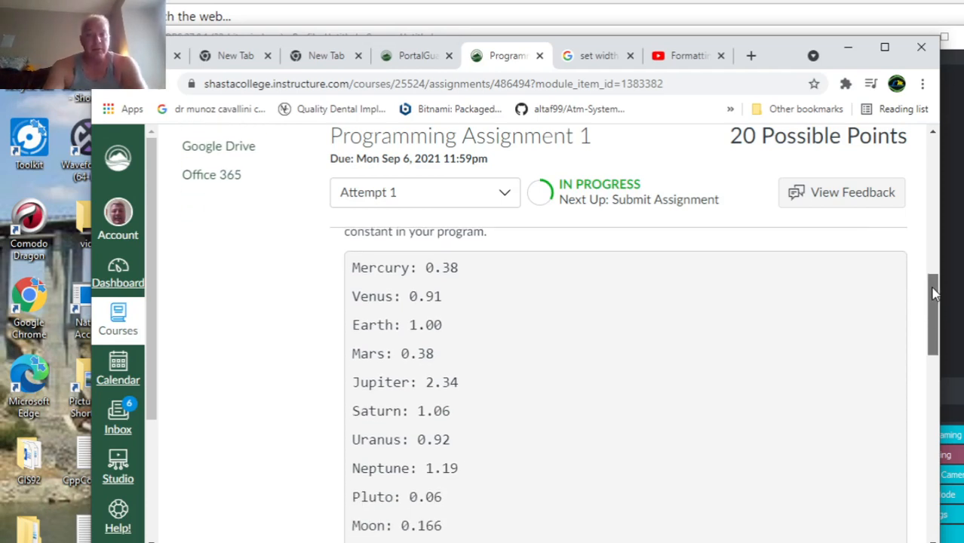
{"action": "scroll", "scroll_direction": "down", "scroll_amount": 3}
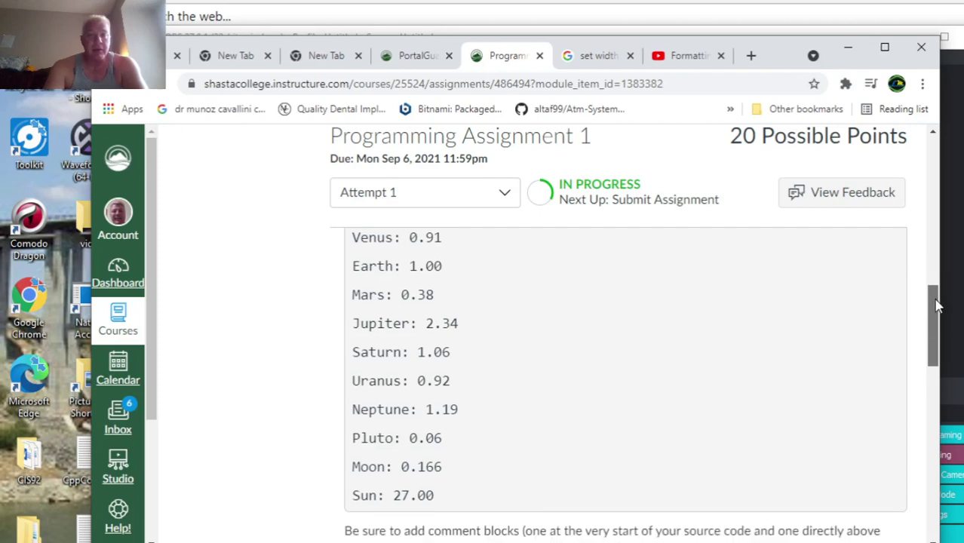
{"action": "scroll", "scroll_direction": "down", "scroll_amount": 3}
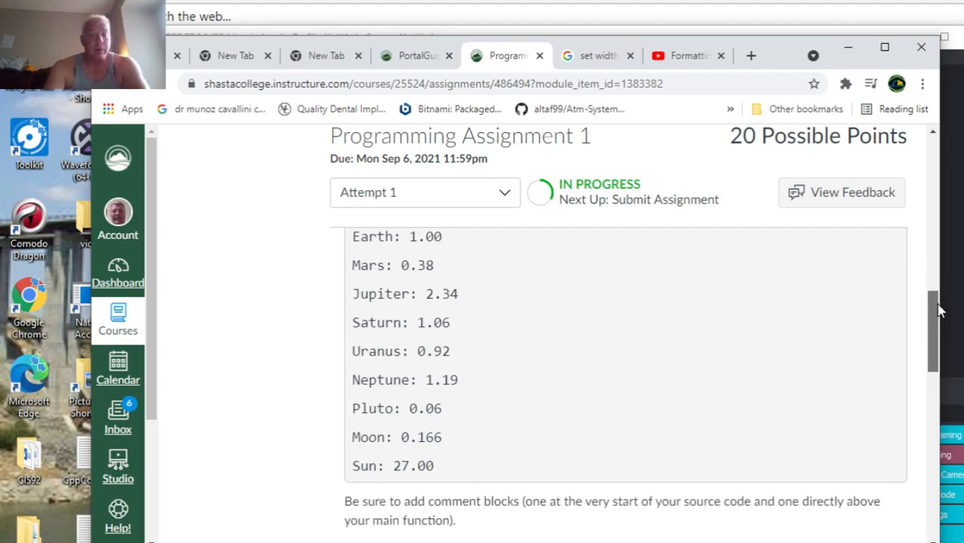
{"action": "scroll", "scroll_direction": "down", "scroll_amount": 3}
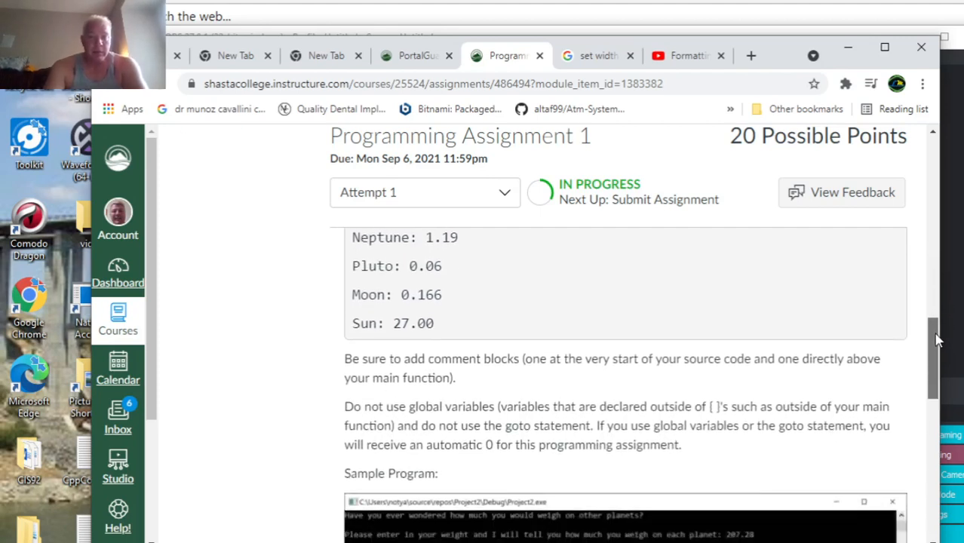
{"action": "scroll", "scroll_direction": "down", "scroll_amount": 3}
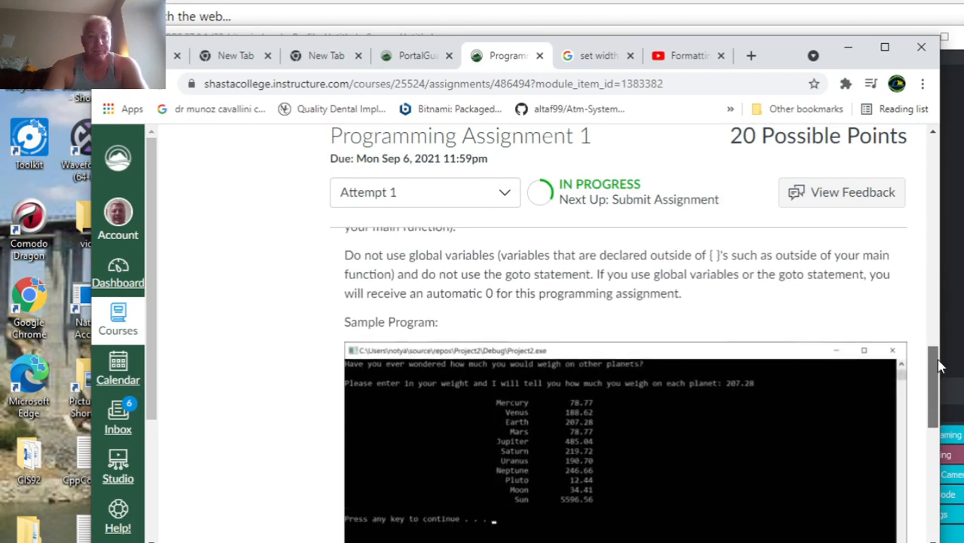
{"action": "scroll", "scroll_direction": "down", "scroll_amount": 3}
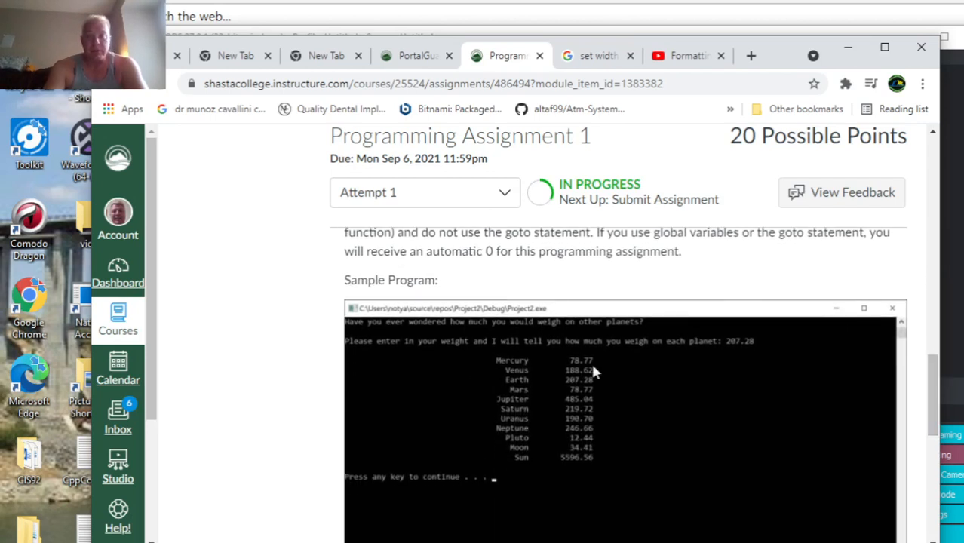
{"action": "mouse_move", "coordinate": [593, 438]}
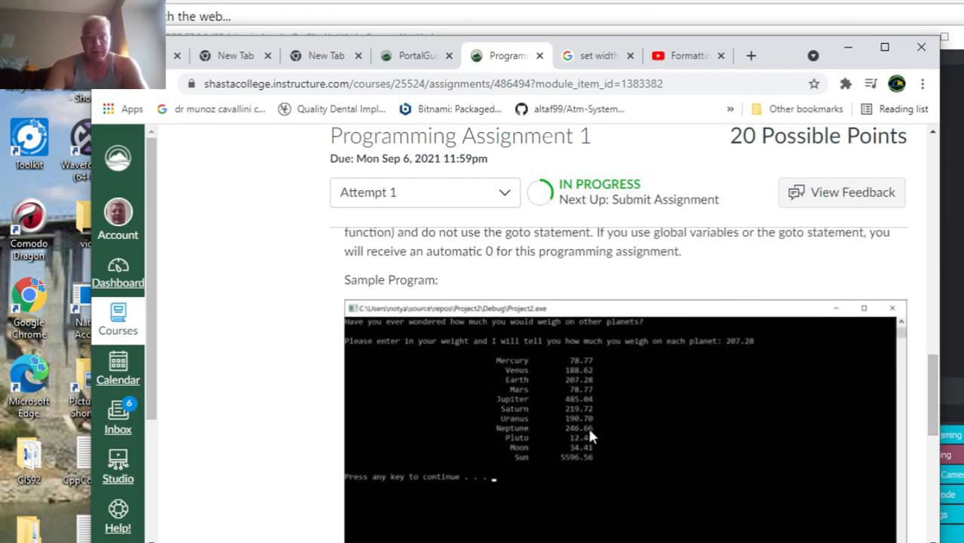
{"action": "mouse_move", "coordinate": [585, 364]}
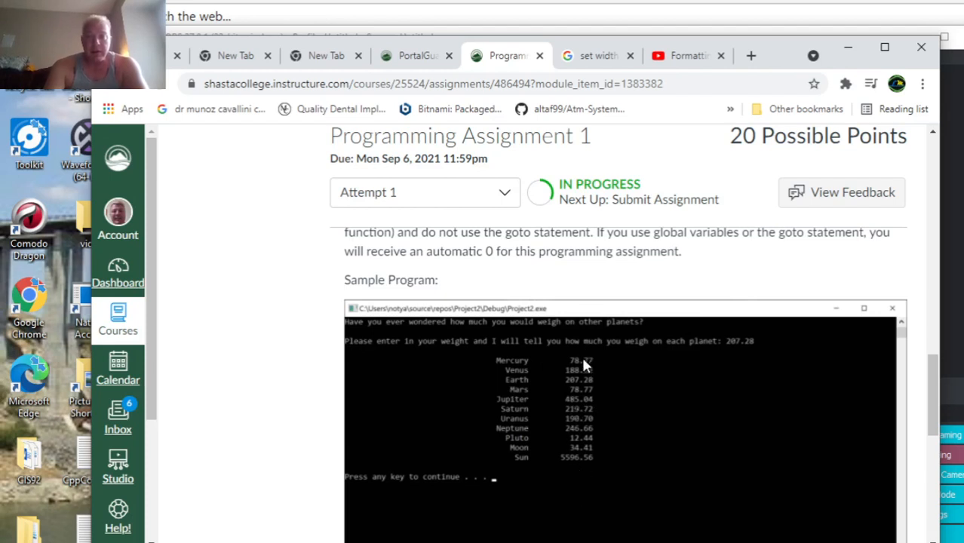
{"action": "mouse_move", "coordinate": [574, 440]}
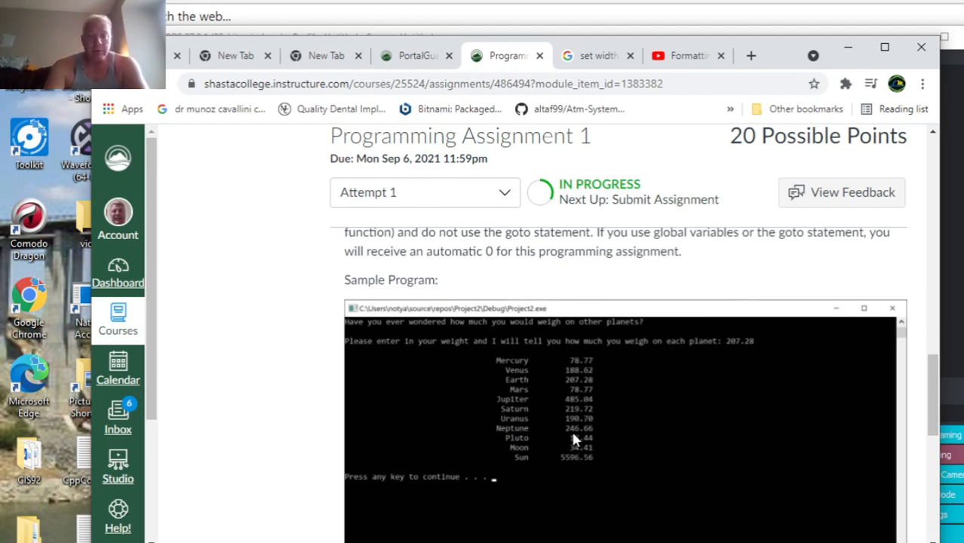
{"action": "scroll", "scroll_direction": "down", "scroll_amount": 3}
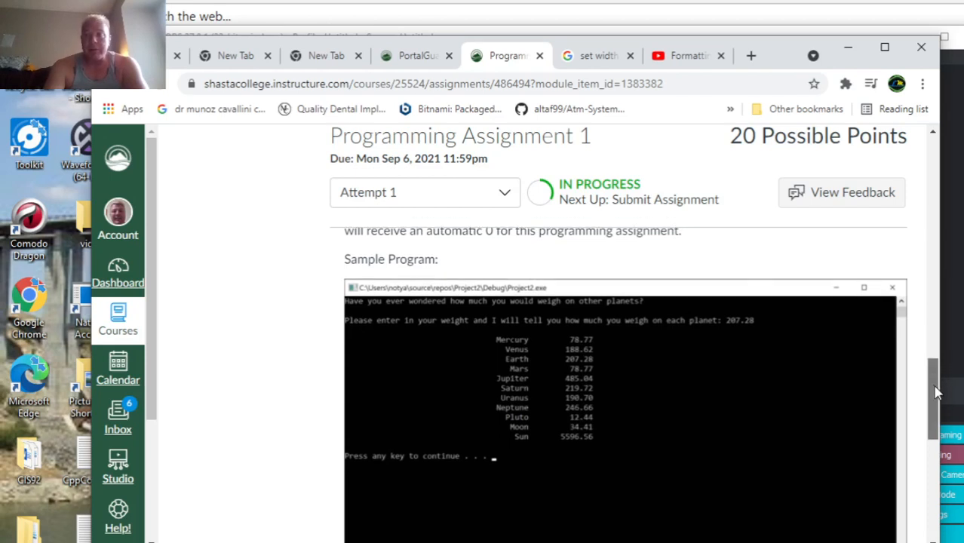
{"action": "scroll", "scroll_direction": "down", "scroll_amount": 3}
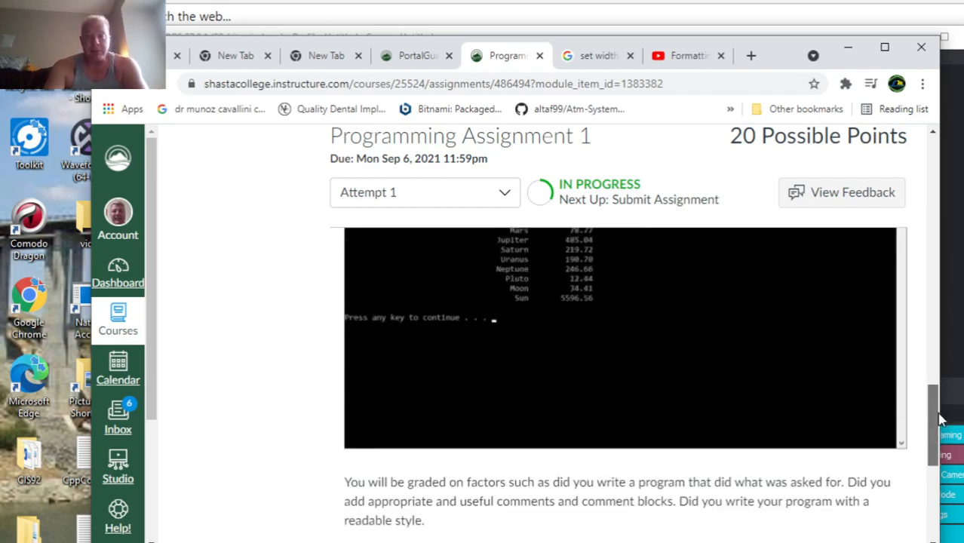
{"action": "scroll", "scroll_direction": "down", "scroll_amount": 3}
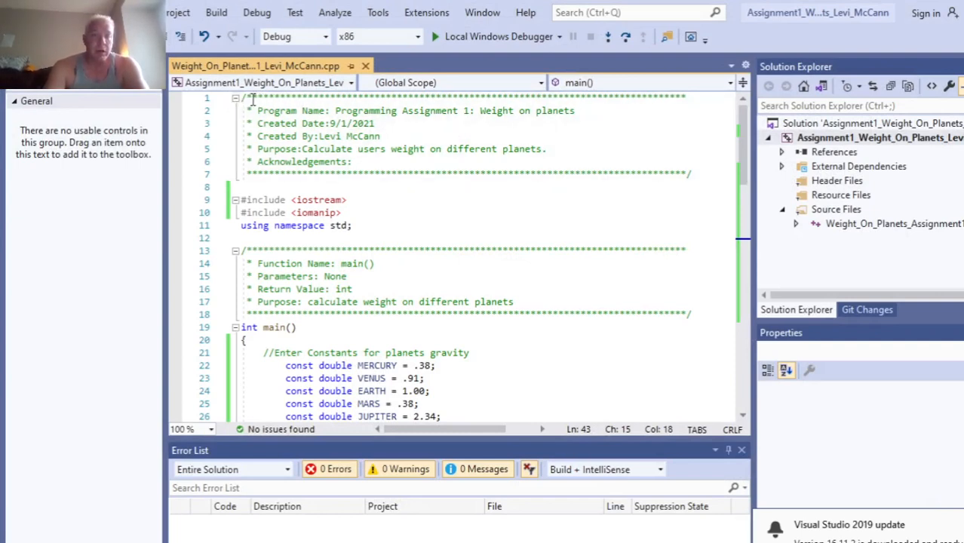
{"action": "left_click_drag", "start_coordinate": [256, 96], "coordinate": [350, 161]}
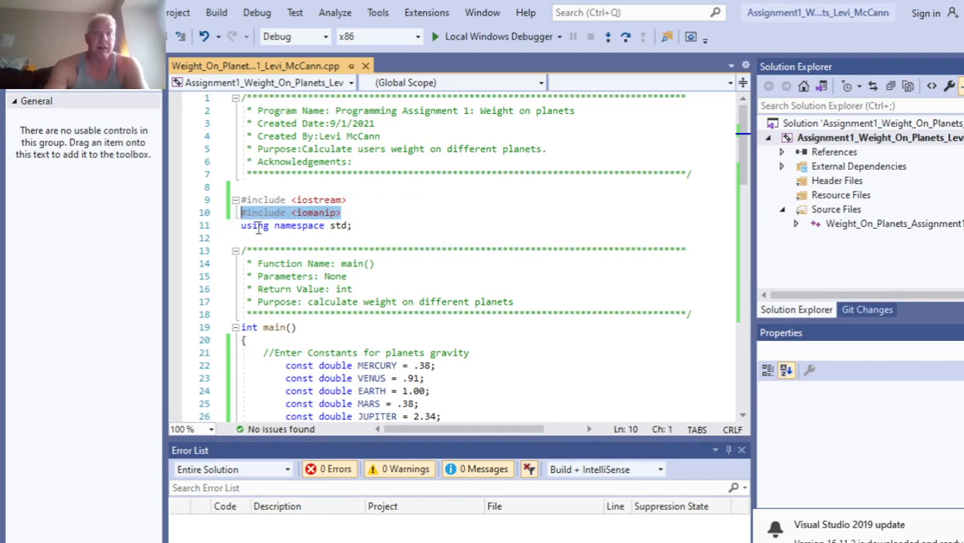
{"action": "left_click", "coordinate": [244, 250]}
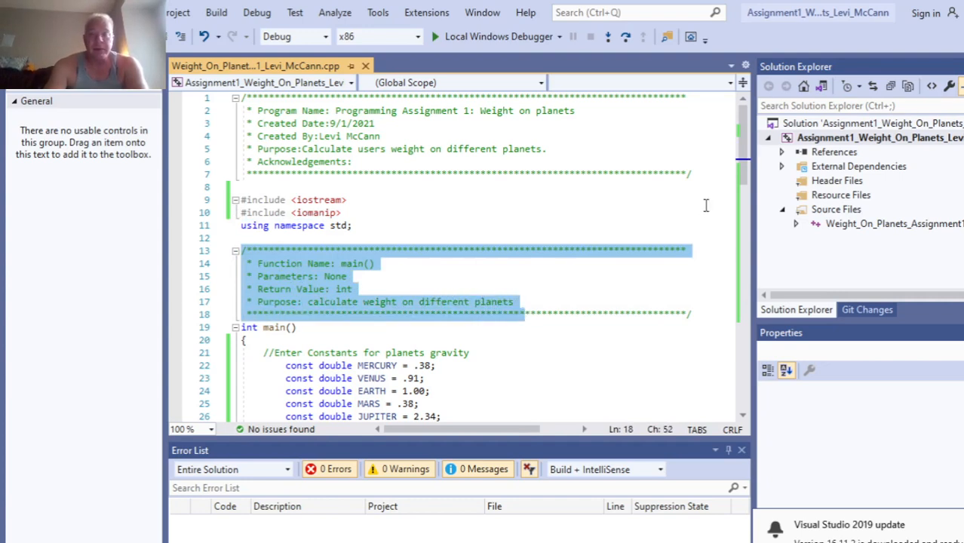
{"action": "scroll", "scroll_direction": "down", "scroll_amount": 3}
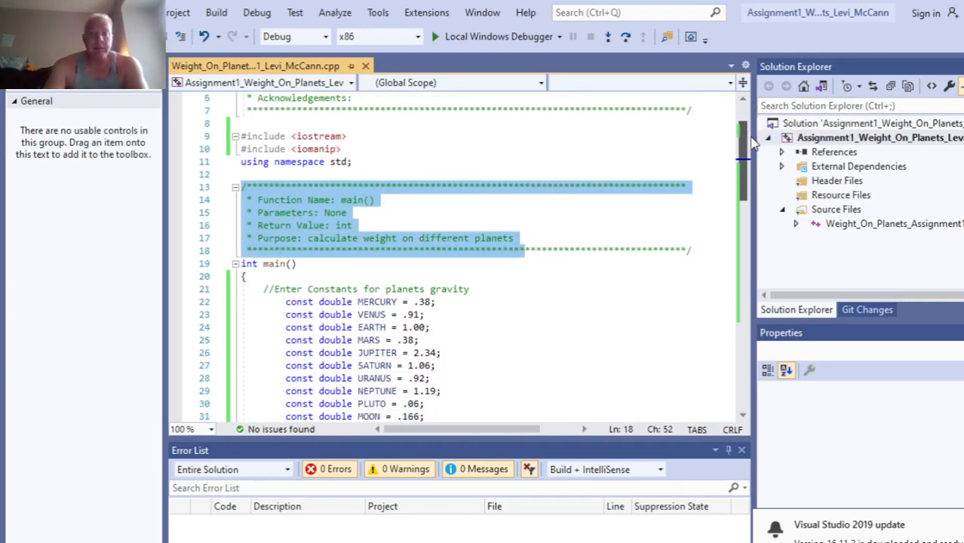
{"action": "scroll", "scroll_direction": "down", "scroll_amount": 3}
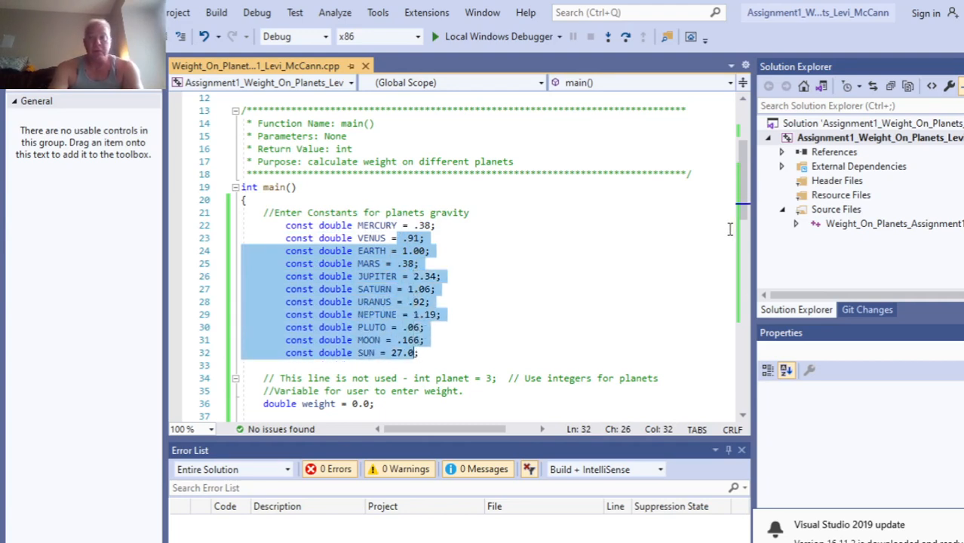
{"action": "scroll", "scroll_direction": "down", "scroll_amount": 3}
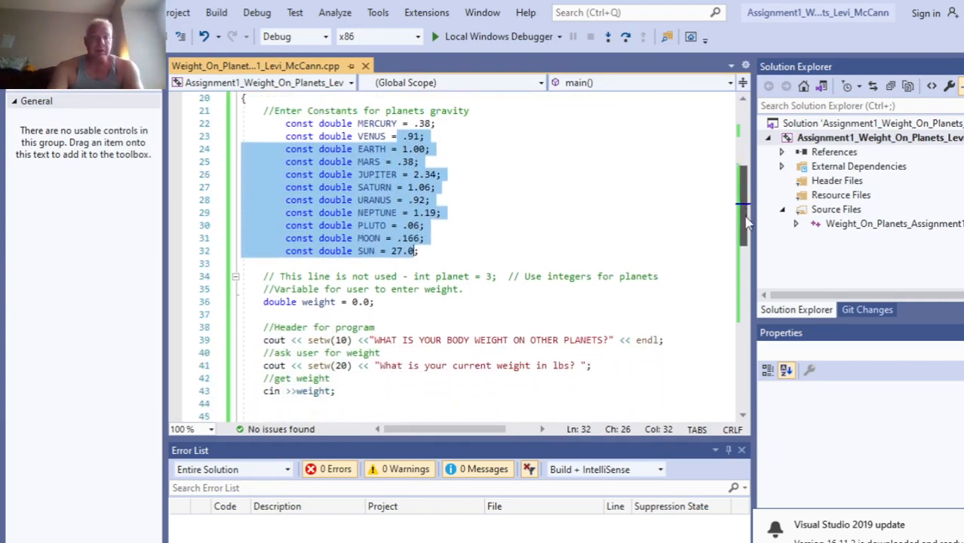
{"action": "scroll", "scroll_direction": "down", "scroll_amount": 3}
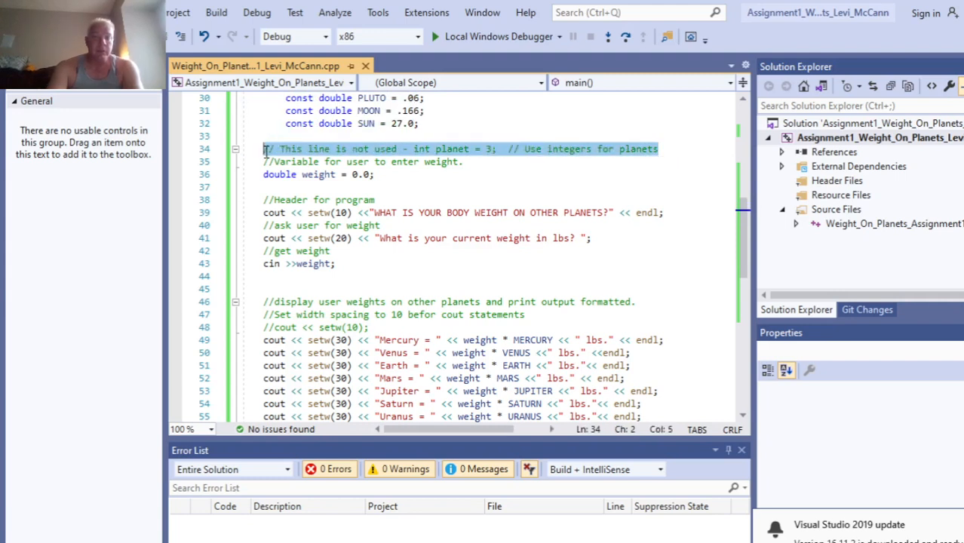
{"action": "key", "text": "Delete"}
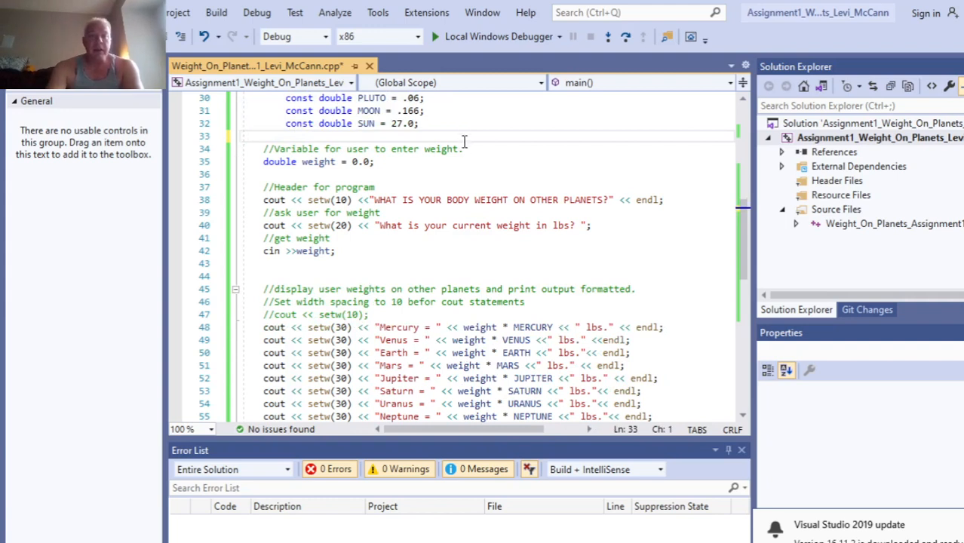
{"action": "left_click", "coordinate": [374, 162]}
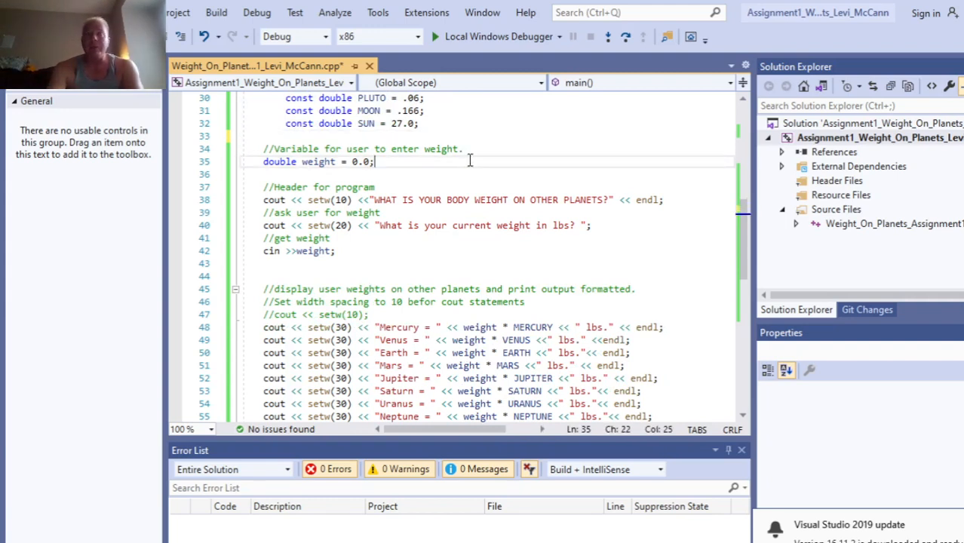
{"action": "mouse_move", "coordinate": [598, 175]}
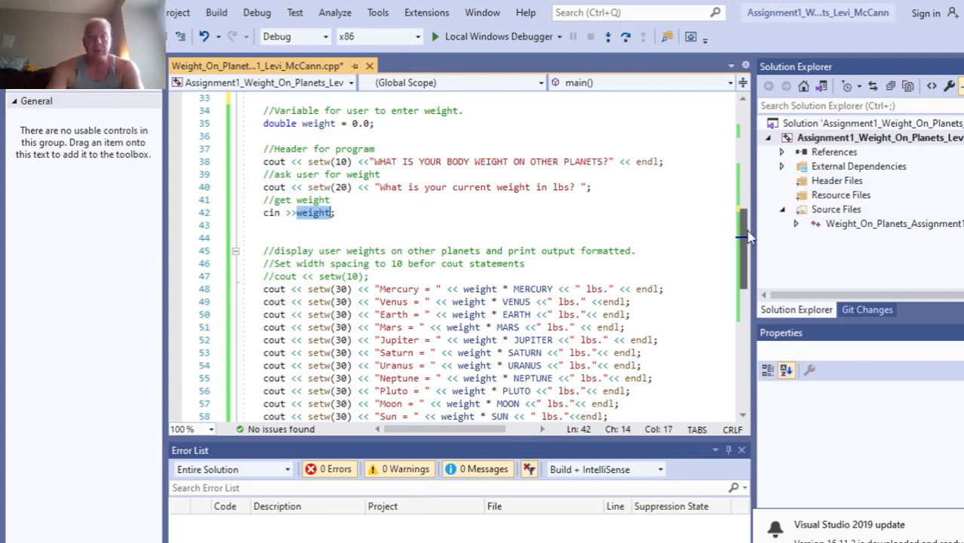
{"action": "scroll", "scroll_direction": "down", "scroll_amount": 3}
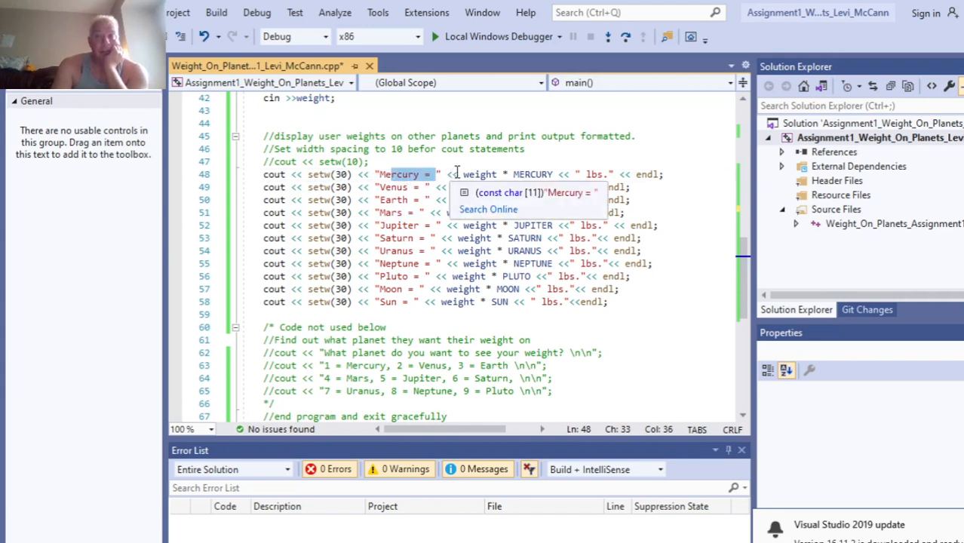
{"action": "double_click", "coordinate": [480, 175]}
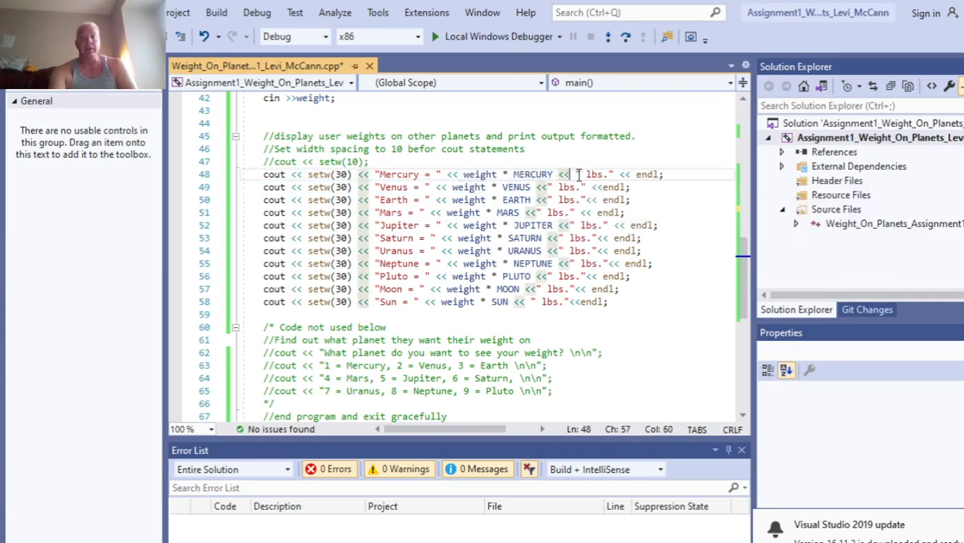
{"action": "left_click_drag", "start_coordinate": [577, 175], "coordinate": [664, 175]}
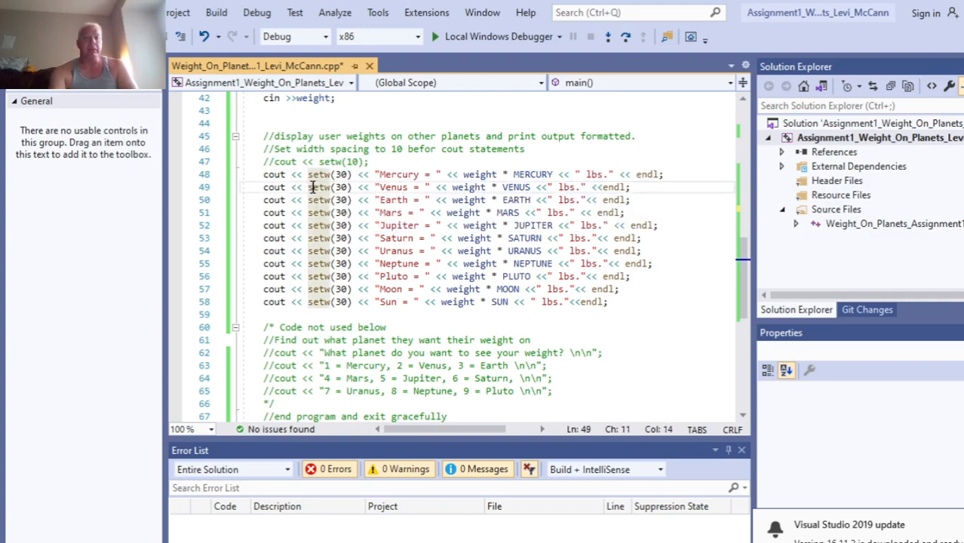
{"action": "left_click_drag", "start_coordinate": [310, 187], "coordinate": [413, 187]}
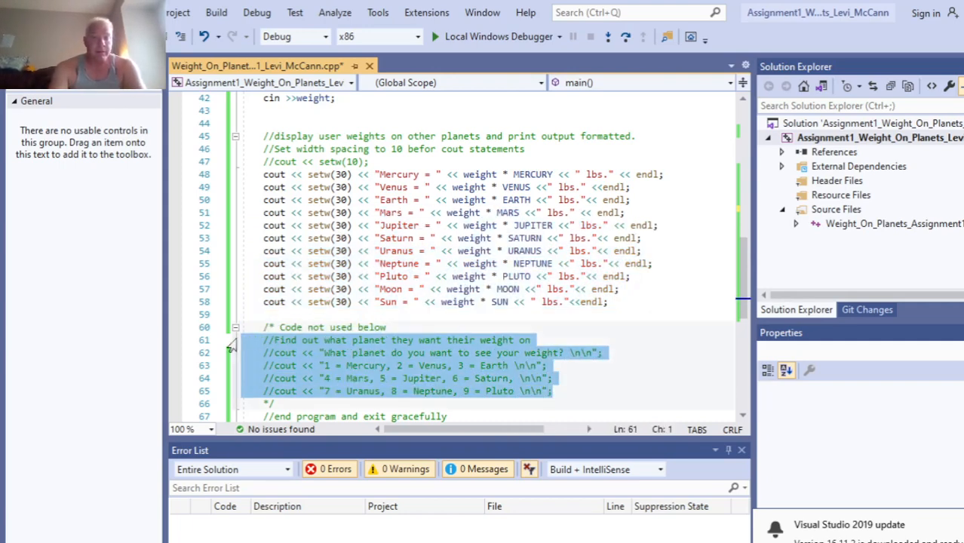
- Delete the commented-out planet-choice block and its leftover slash so the file builds cleanly
{"action": "key", "text": "Delete"}
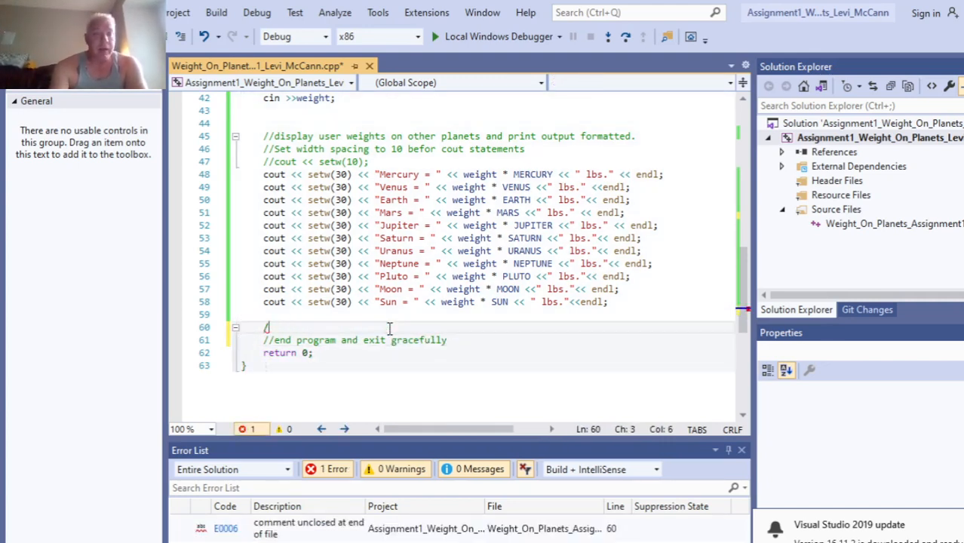
{"action": "key", "text": "Backspace"}
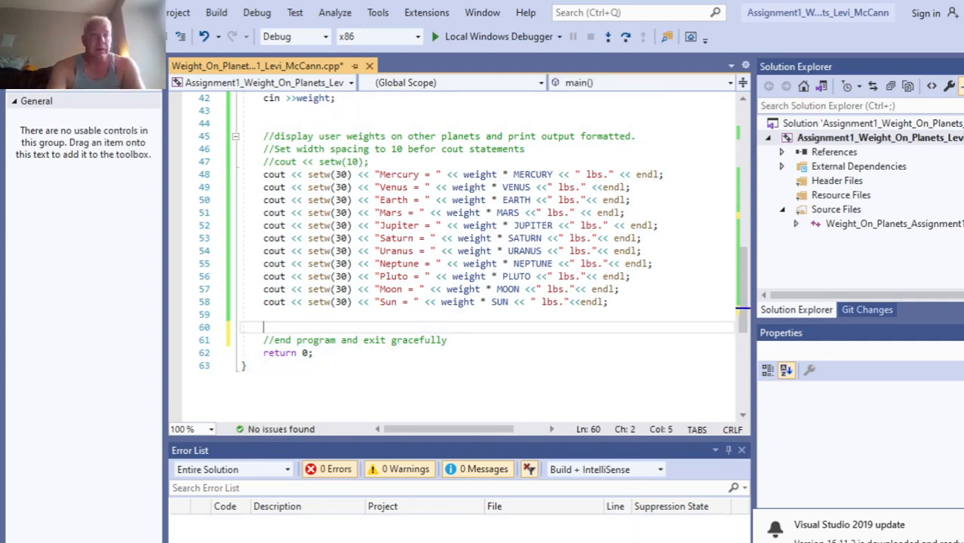
{"action": "left_click", "coordinate": [174, 14]}
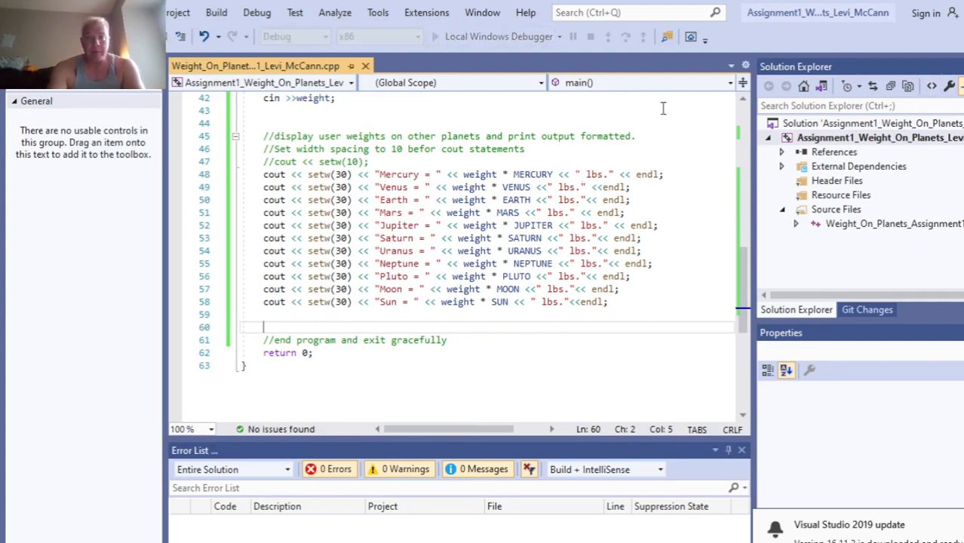
- Run the program with a 240 lb input, check the per-planet weights, then close the debug console
{"action": "left_click", "coordinate": [444, 36]}
{"action": "type", "text": "240"}
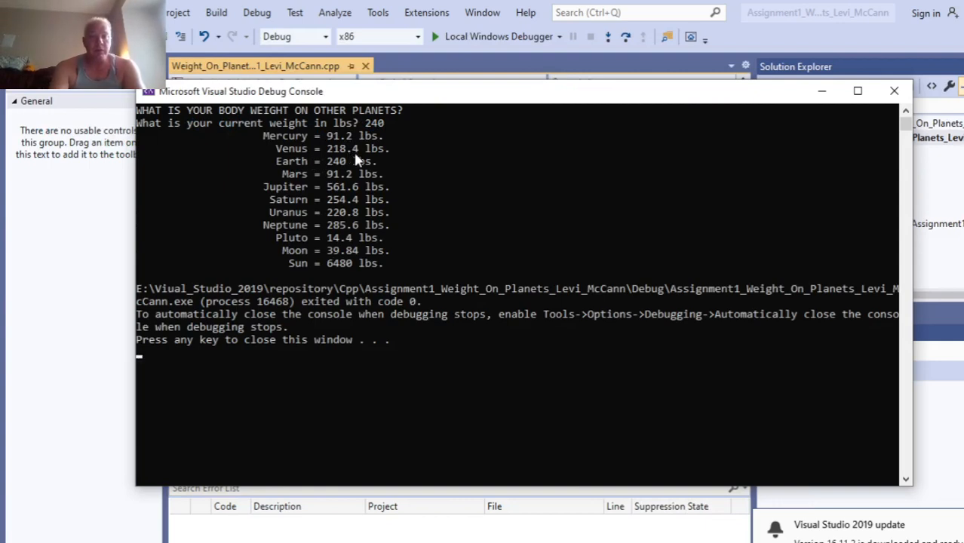
{"action": "mouse_move", "coordinate": [346, 171]}
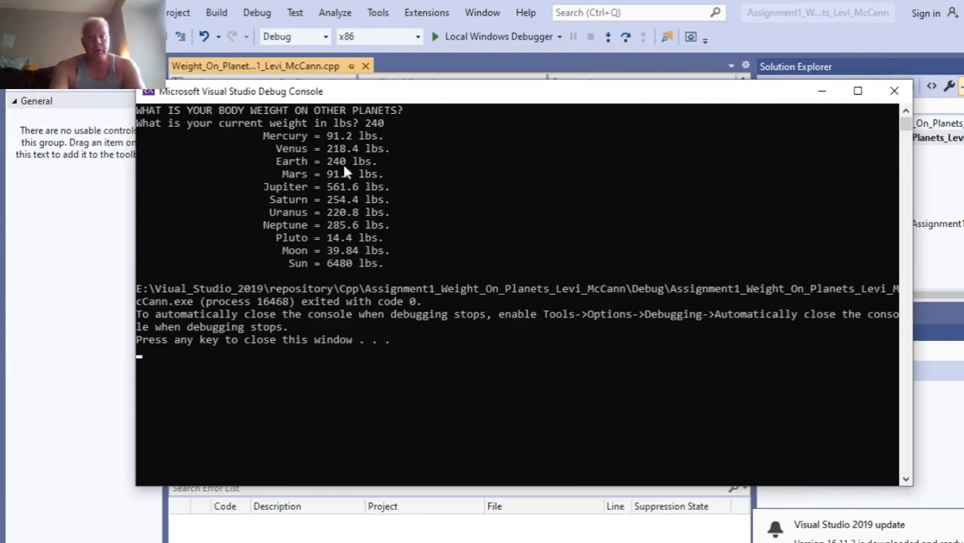
{"action": "mouse_move", "coordinate": [338, 184]}
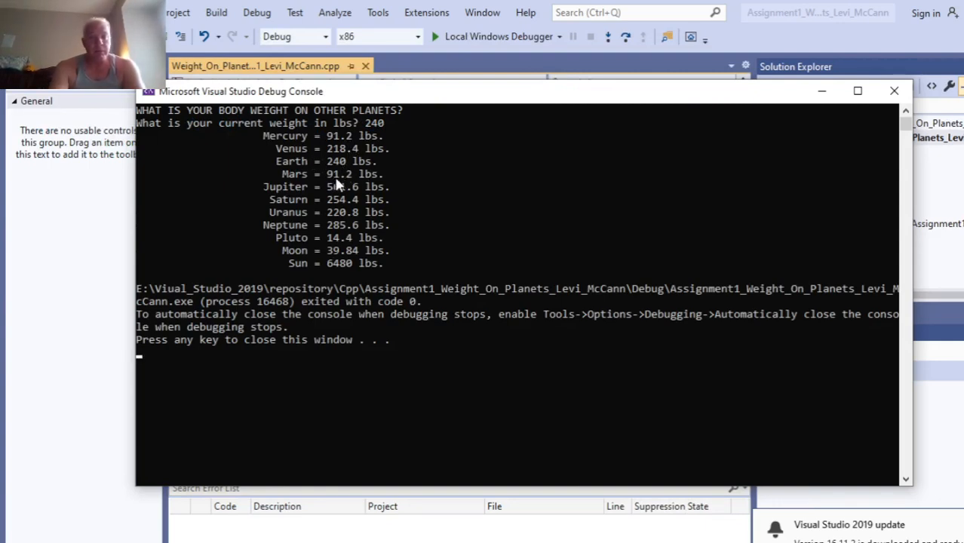
{"action": "mouse_move", "coordinate": [347, 193]}
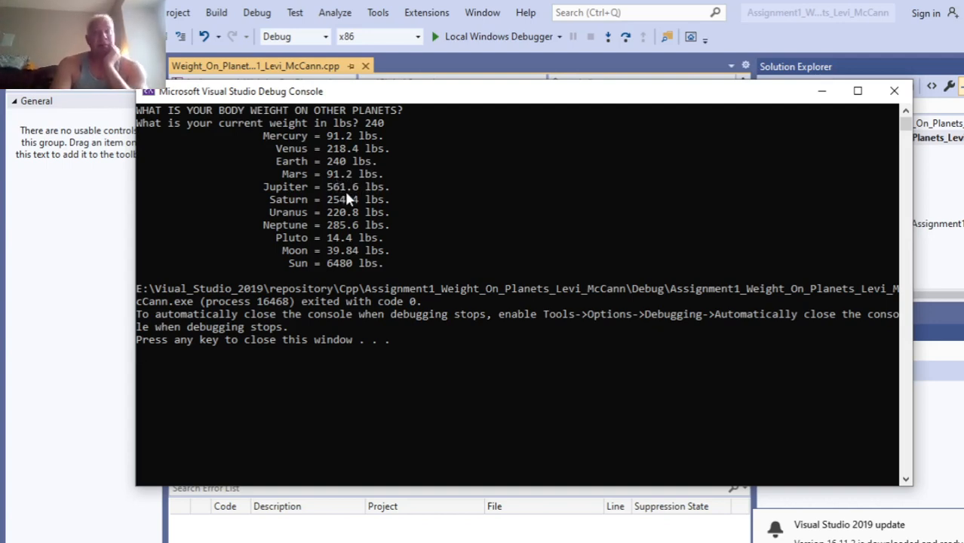
{"action": "mouse_move", "coordinate": [347, 234]}
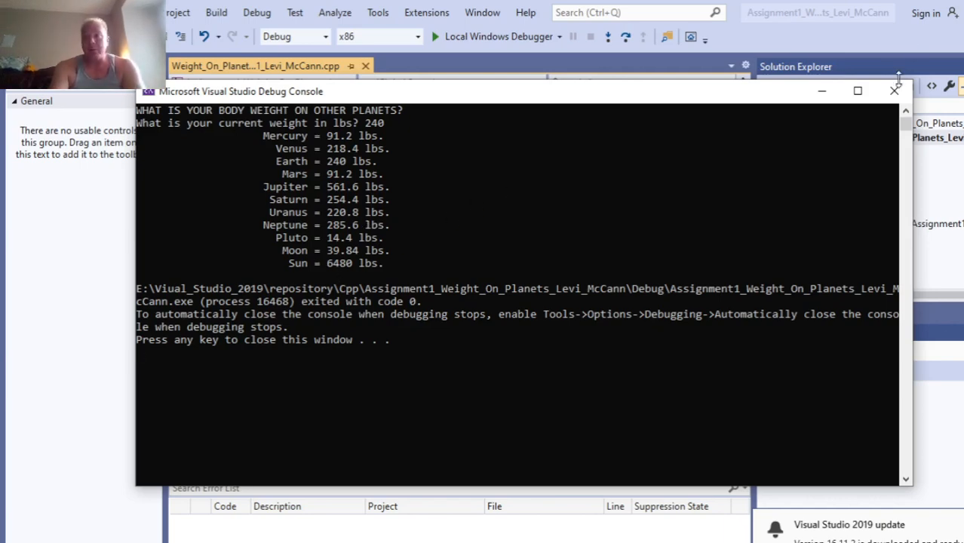
{"action": "left_click", "coordinate": [892, 90]}
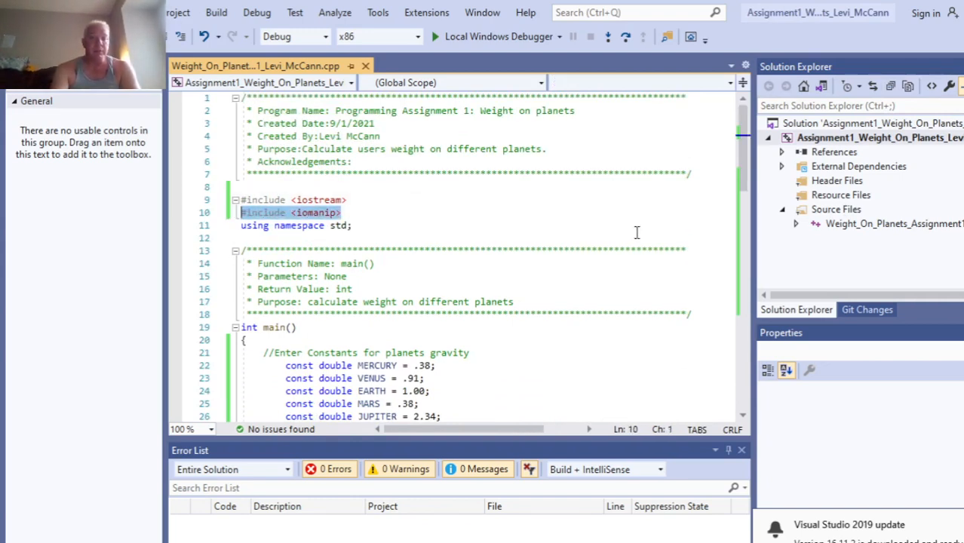
{"action": "scroll", "scroll_direction": "down", "scroll_amount": 3}
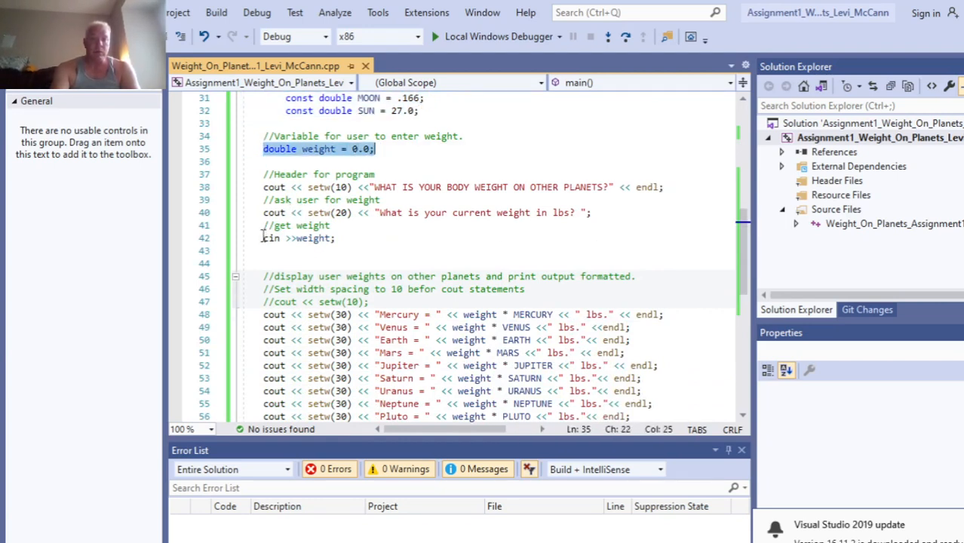
{"action": "left_click", "coordinate": [298, 238]}
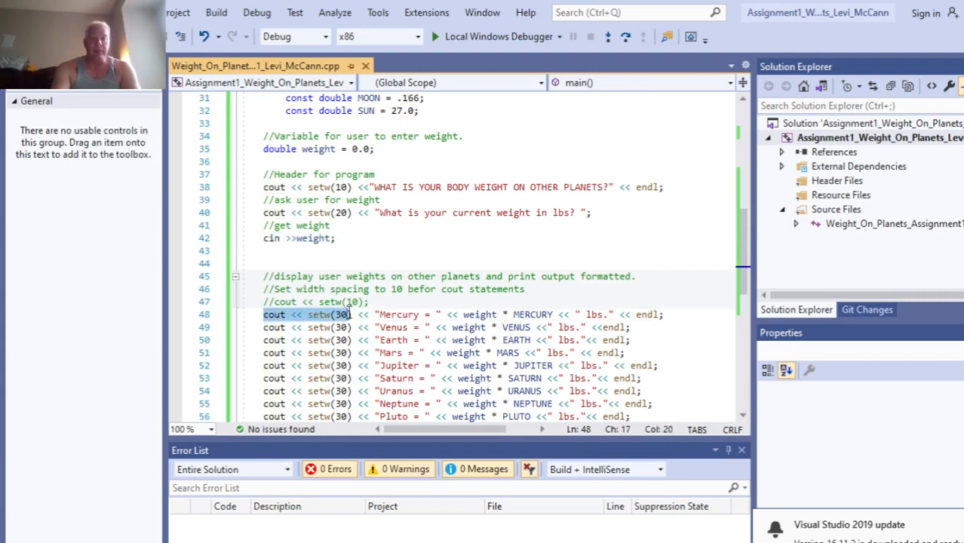
{"action": "left_click", "coordinate": [522, 315]}
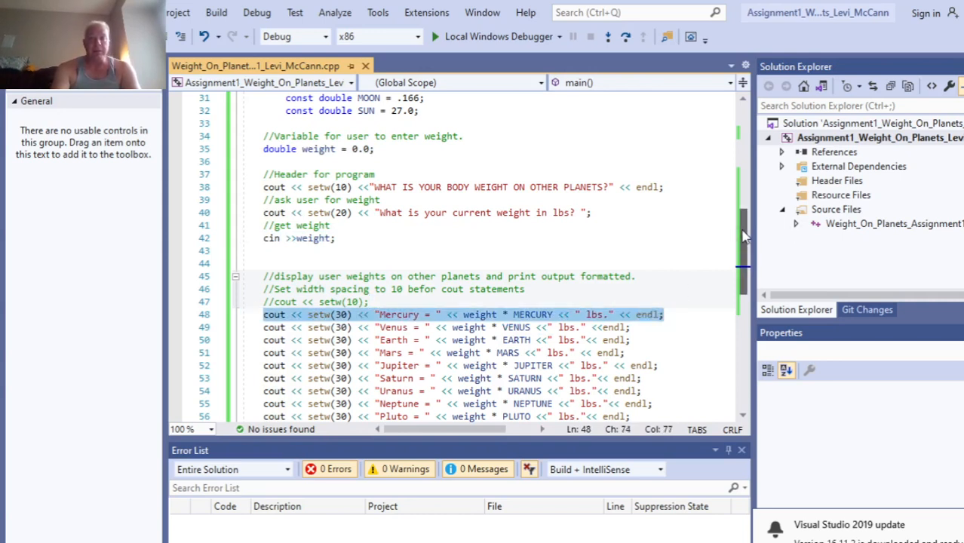
{"action": "scroll", "scroll_direction": "down", "scroll_amount": 3}
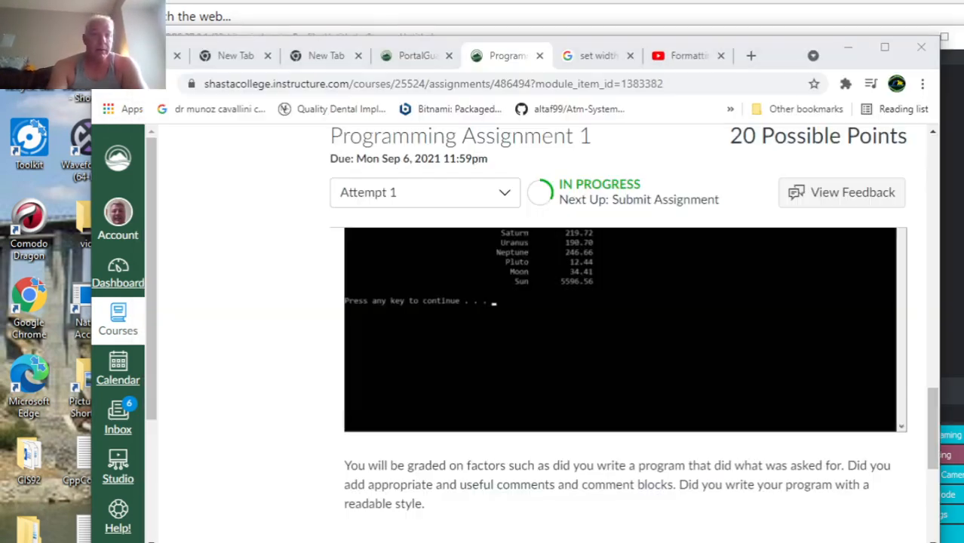
{"action": "mouse_move", "coordinate": [800, 202]}
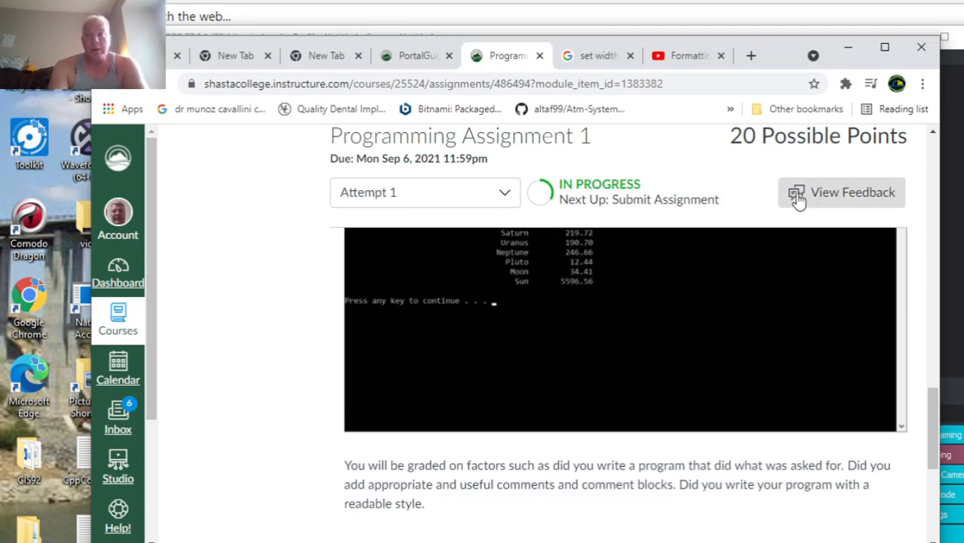
- Scroll past the sample output to the grading notes on correctness, comments and style
{"action": "scroll", "scroll_direction": "down", "scroll_amount": 3}
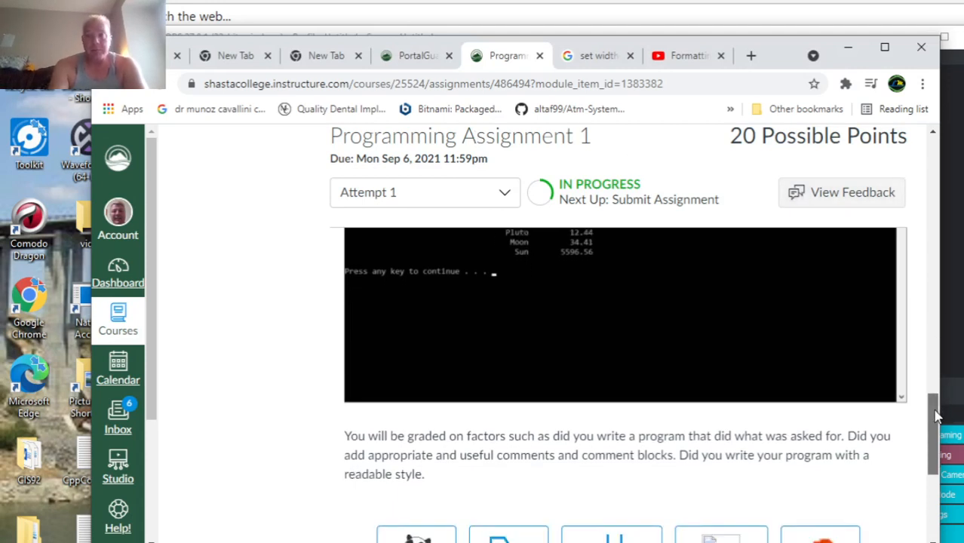
{"action": "scroll", "scroll_direction": "down", "scroll_amount": 3}
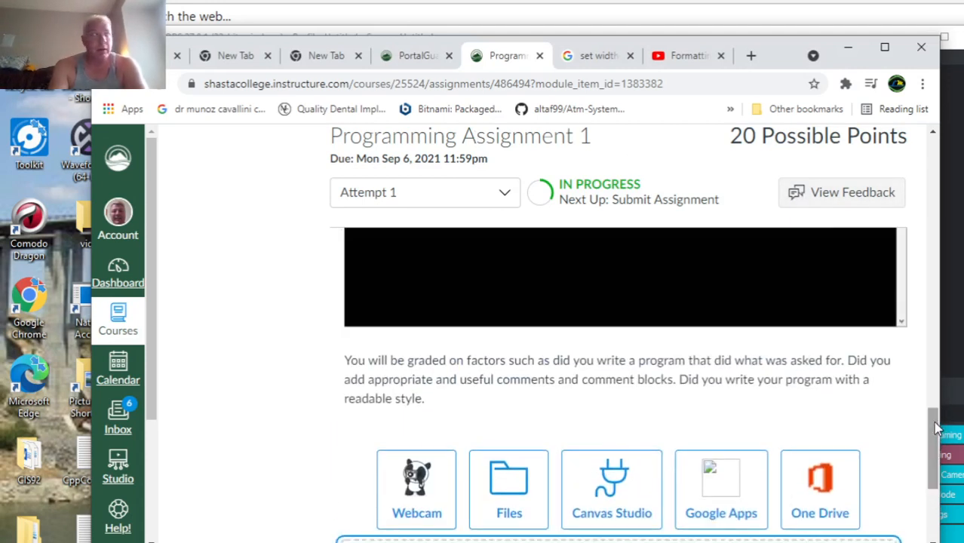